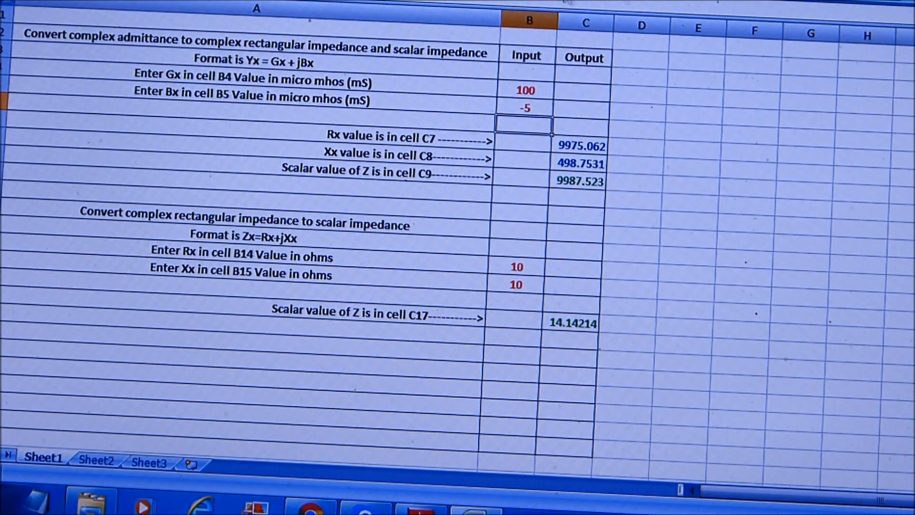
Enter Gx 210 and Bx -15 so Rx, Xx and scalar Z recalculate (Z 4756.515)
click(526, 90)
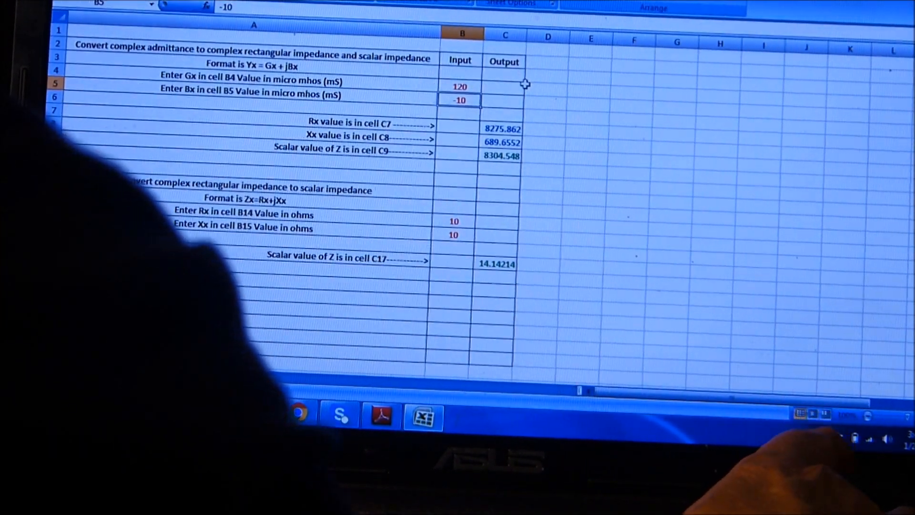
text(21)
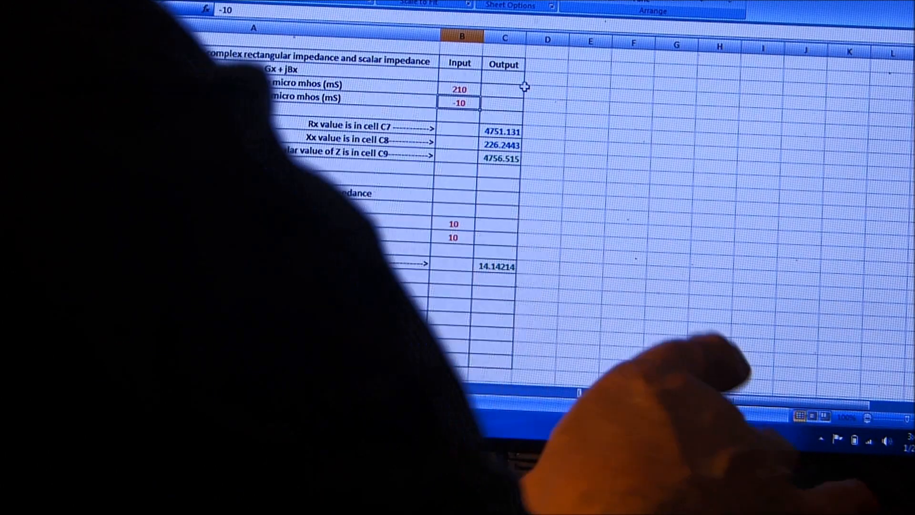
text(-15)
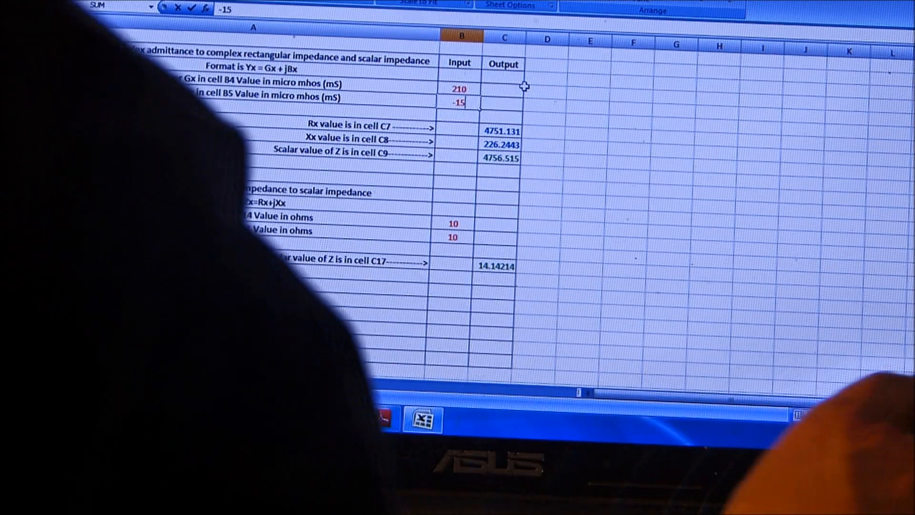